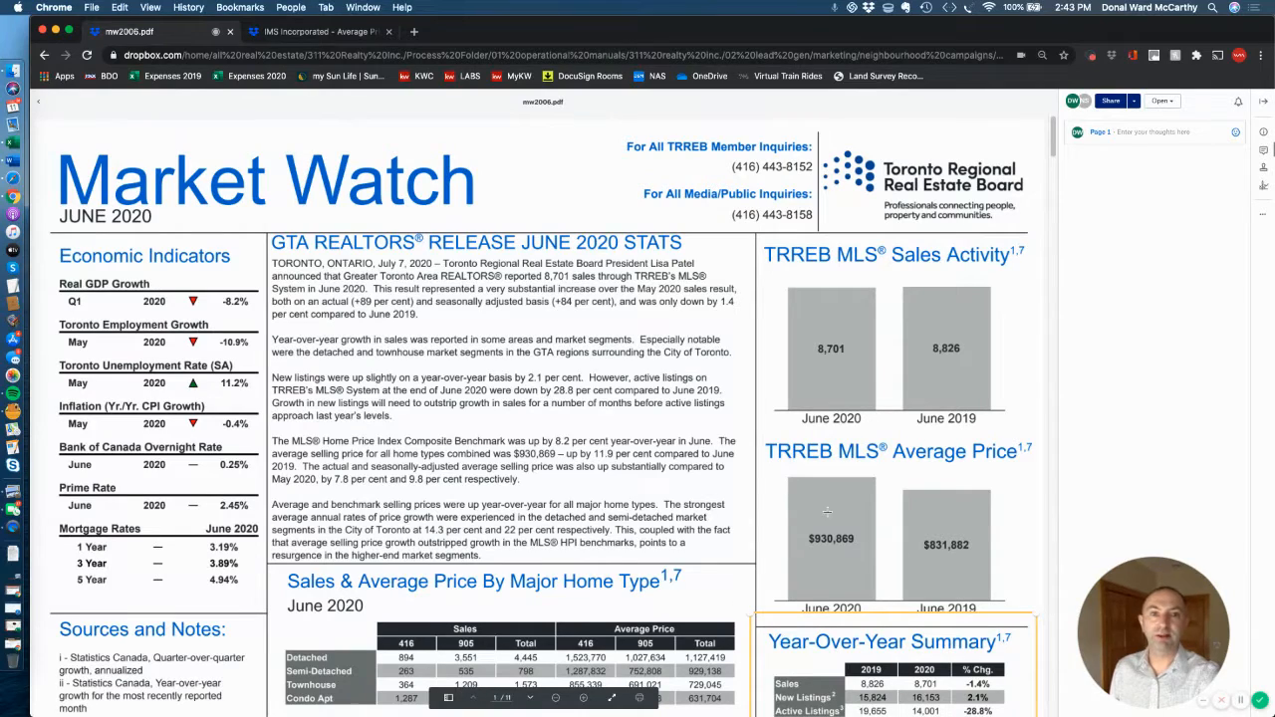
scroll("down", 3)
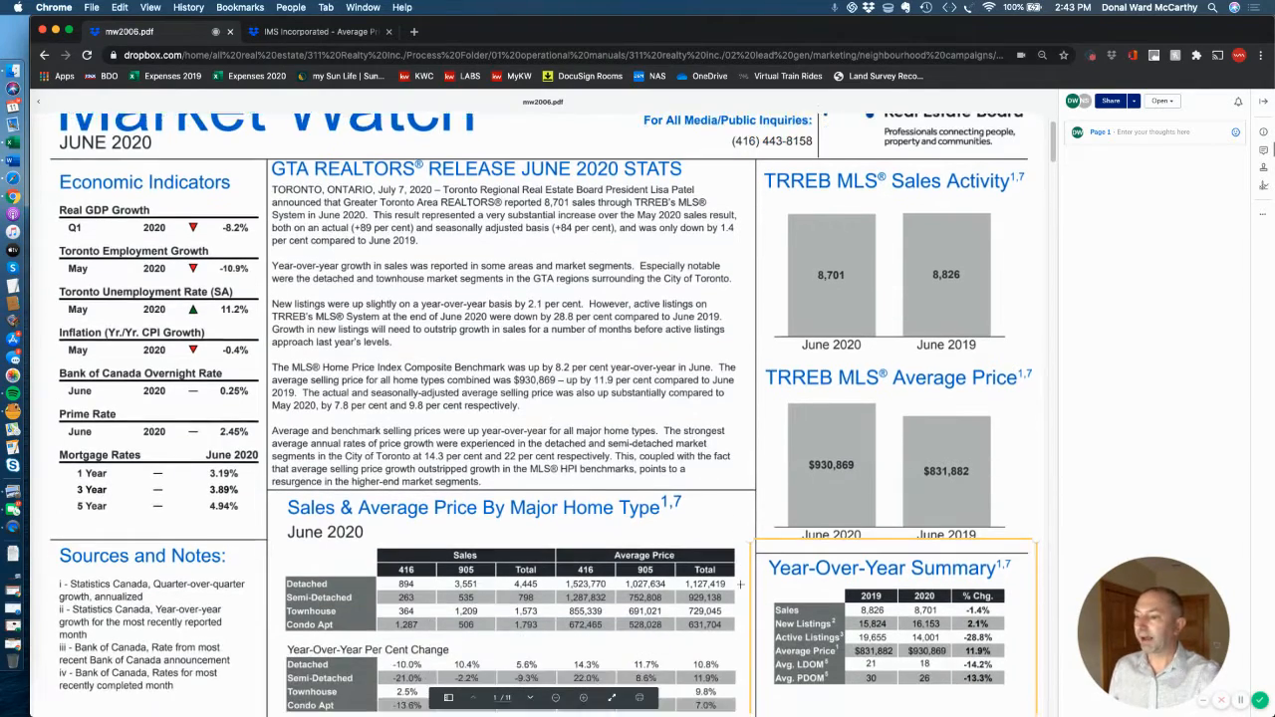
scroll("down", 3)
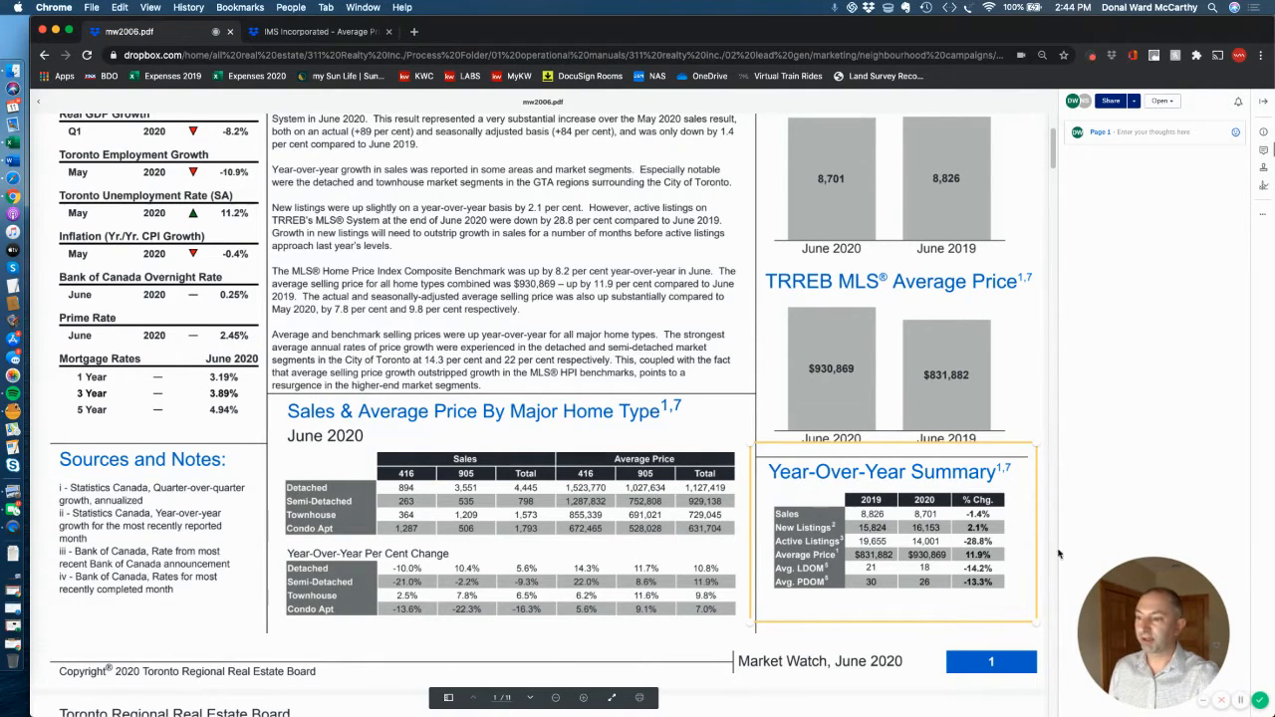
mouse_move(826, 437)
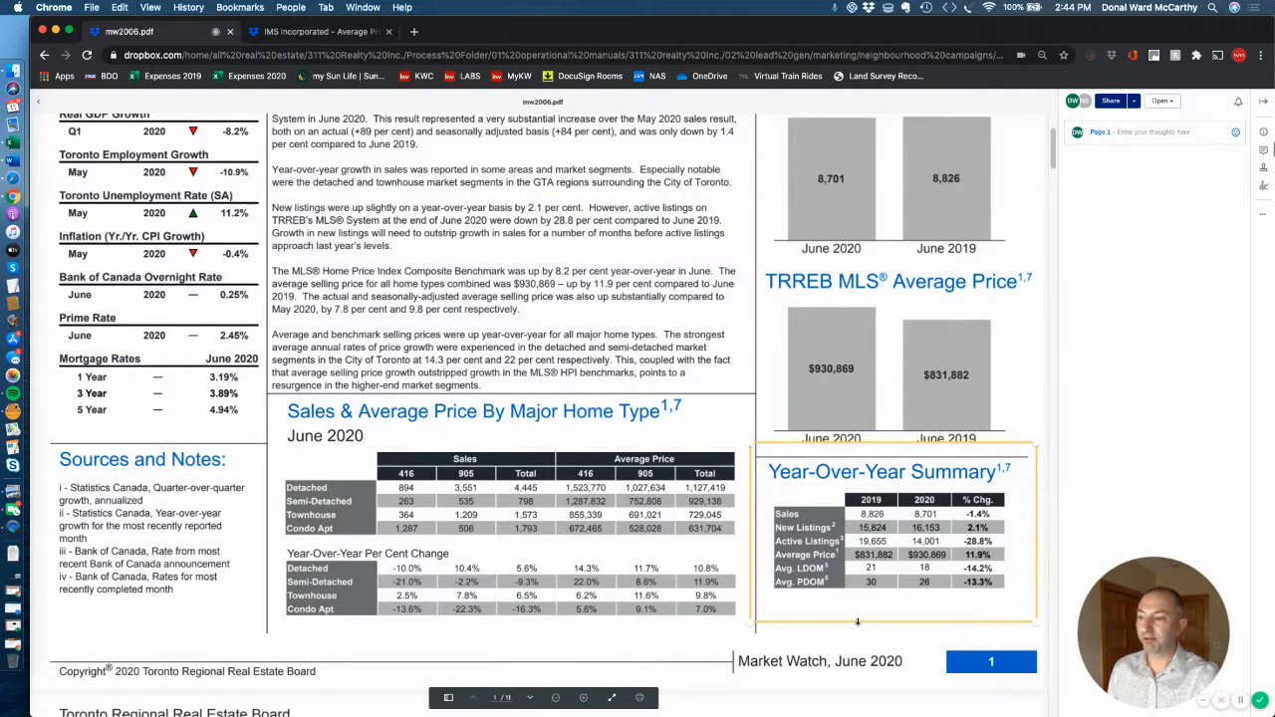
mouse_move(810, 540)
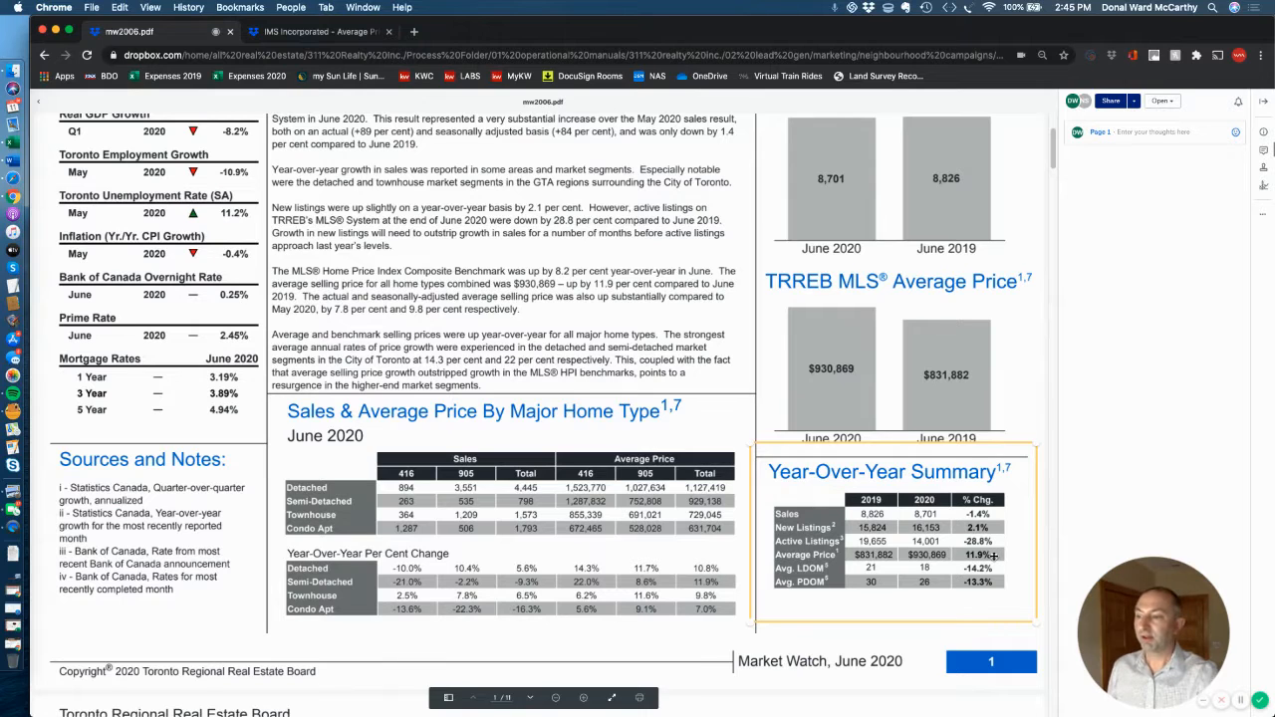
mouse_move(1033, 587)
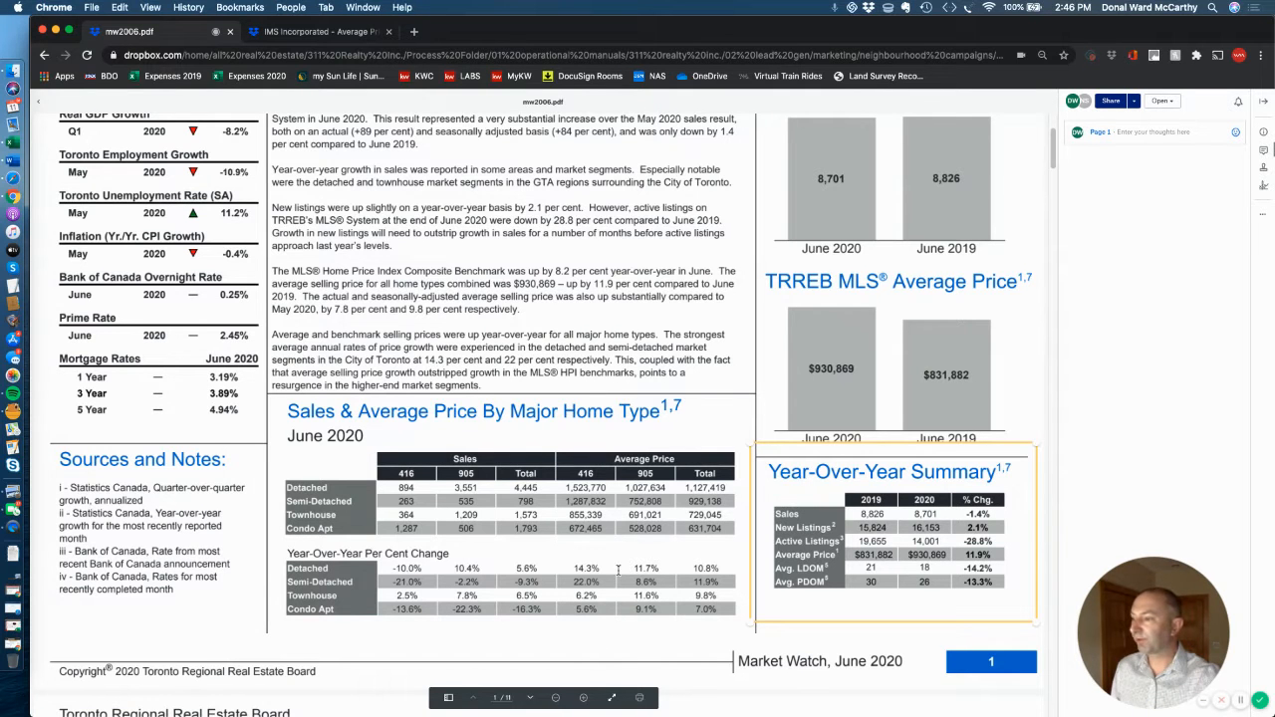
mouse_move(683, 625)
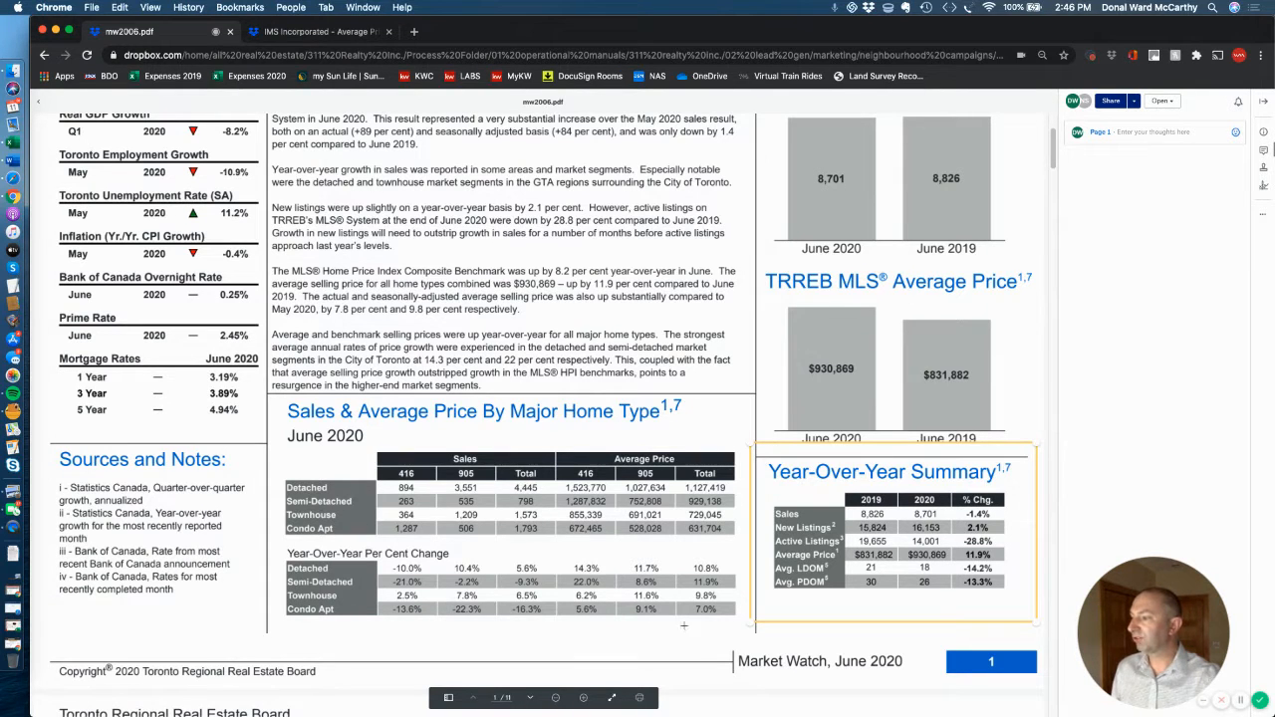
scroll("down", 3)
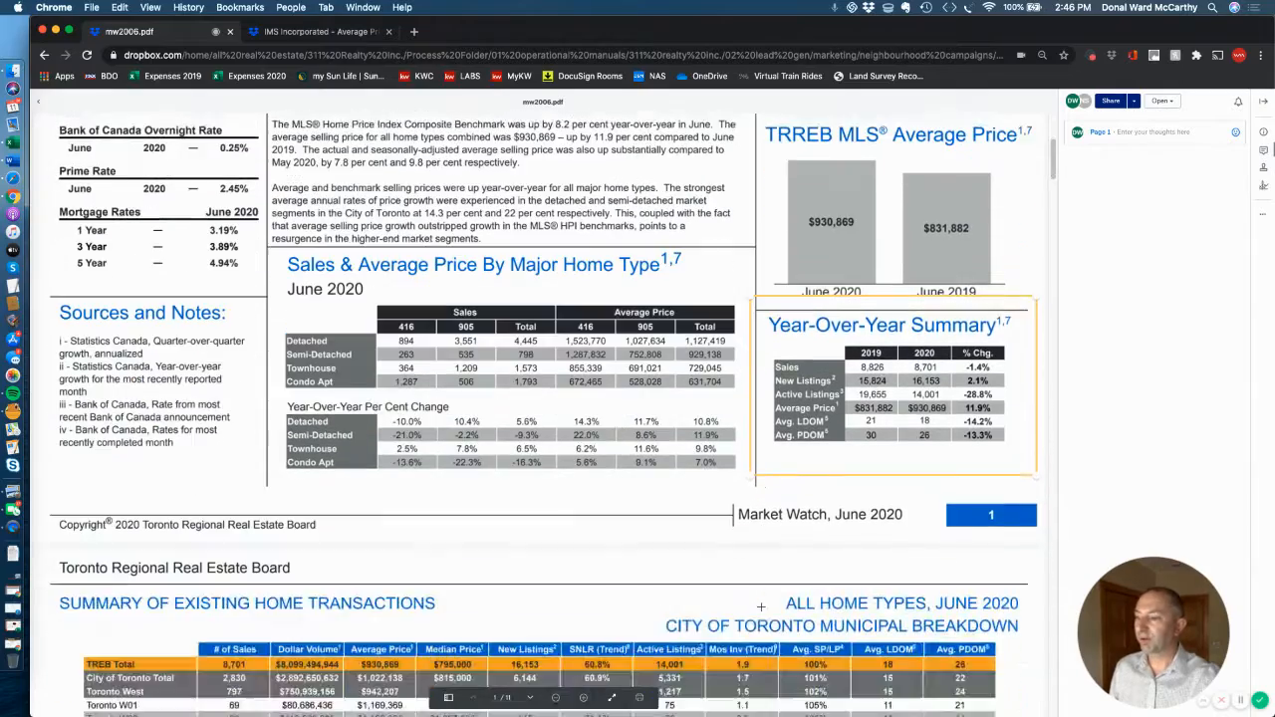